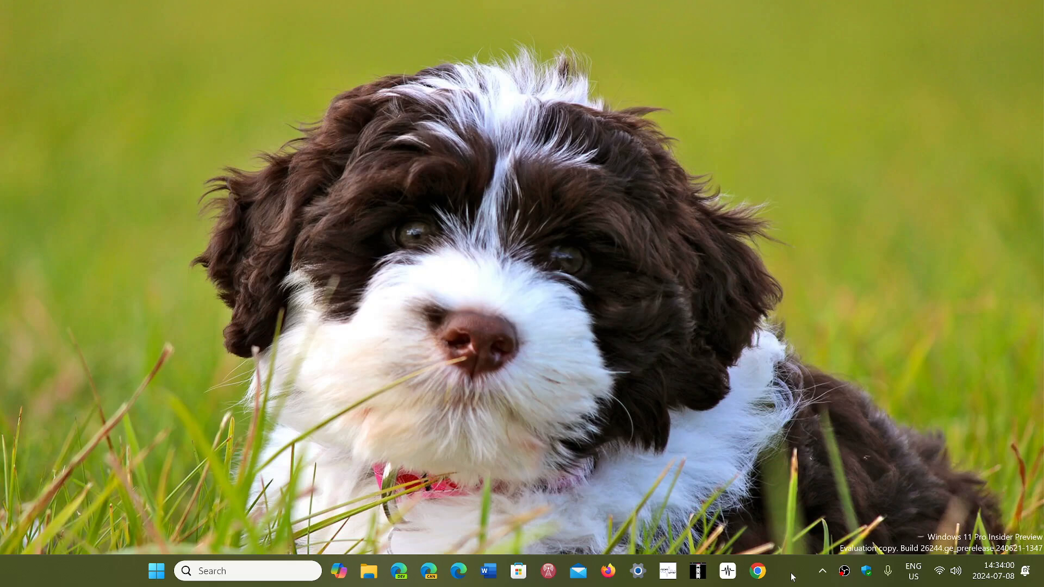
pyautogui.moveTo(683, 421)
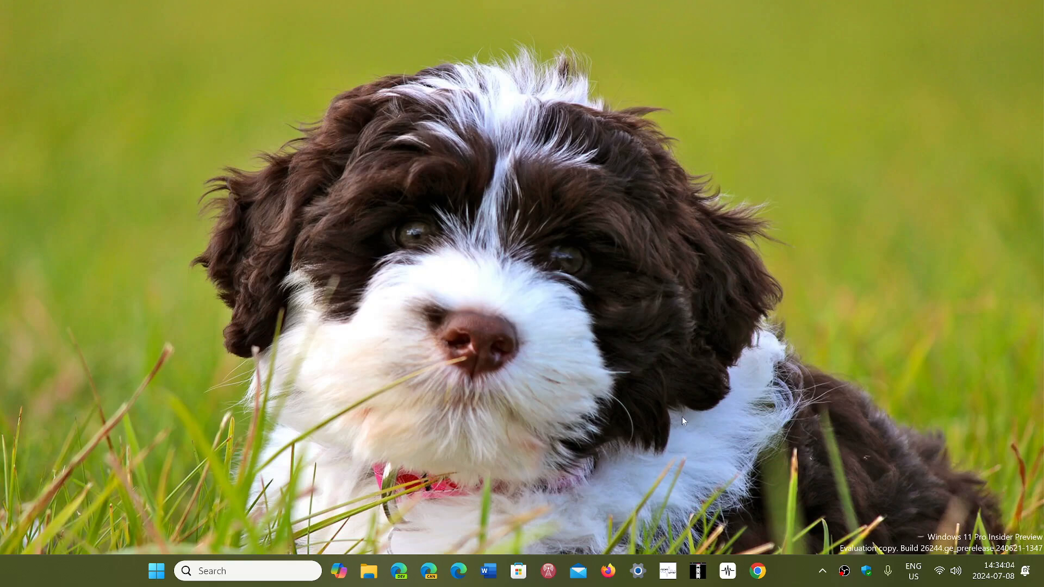
# - Bring up the Start menu from the taskbar
pyautogui.click(157, 570)
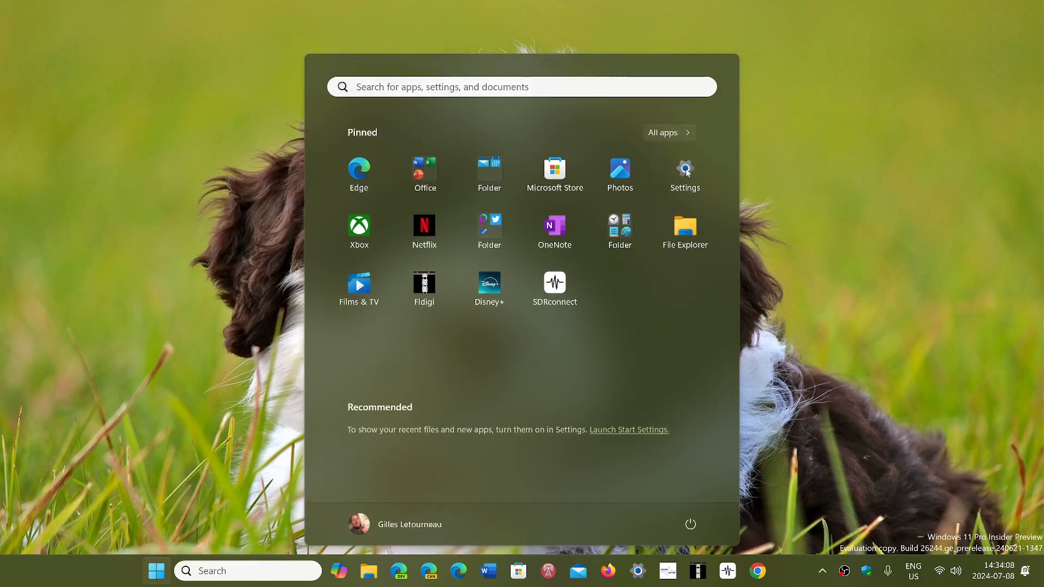
# - Launch Settings from Start and navigate to Accounts > Other users
pyautogui.click(684, 168)
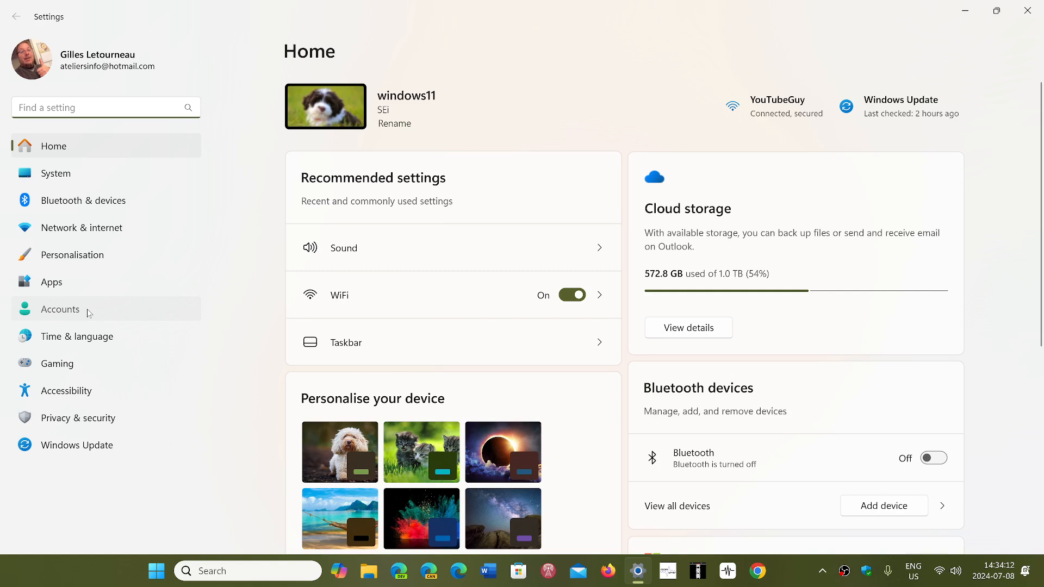
pyautogui.click(60, 309)
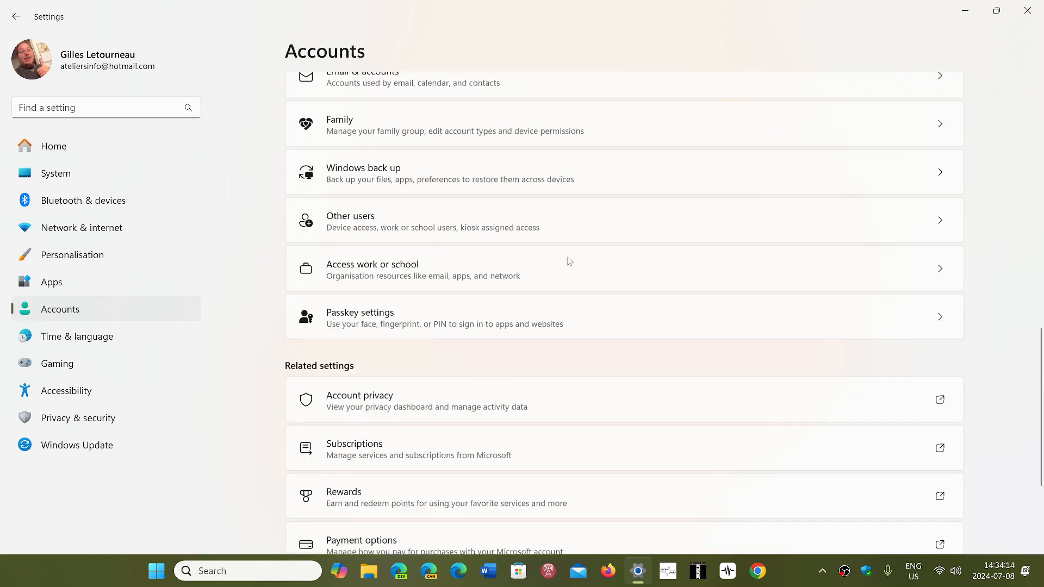
pyautogui.scroll(-3)
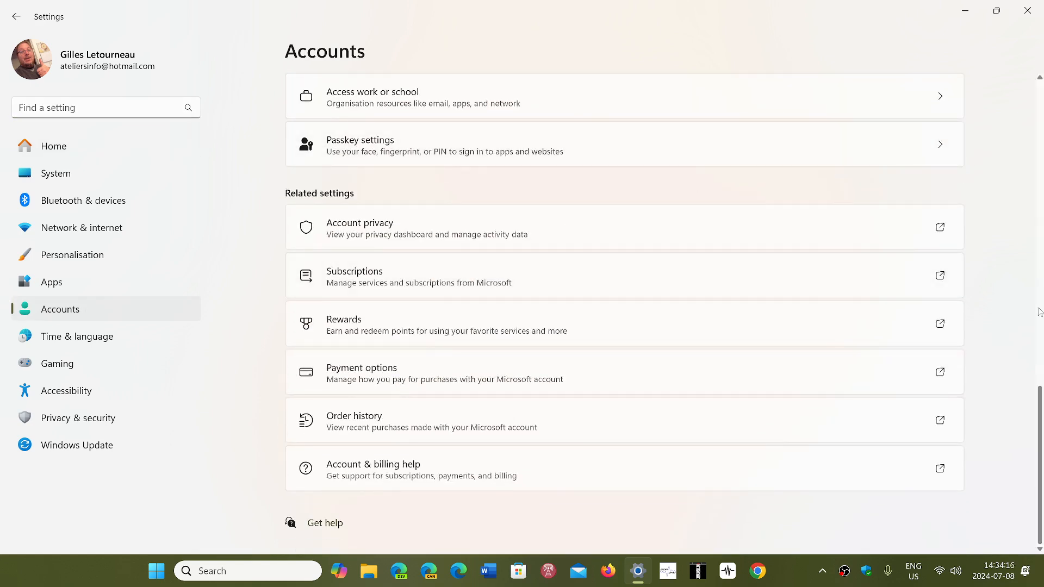
pyautogui.scroll(3)
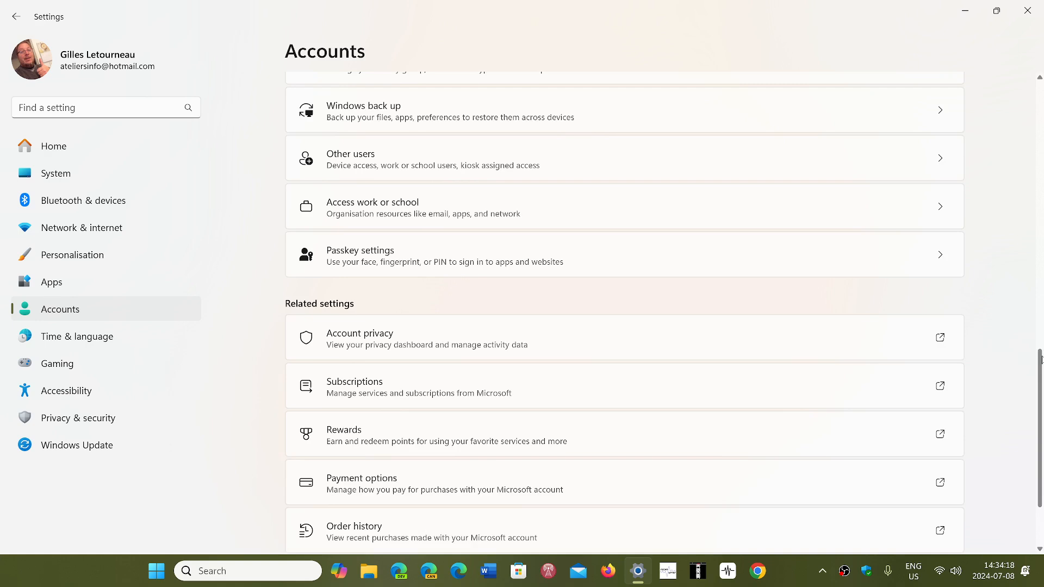
pyautogui.scroll(3)
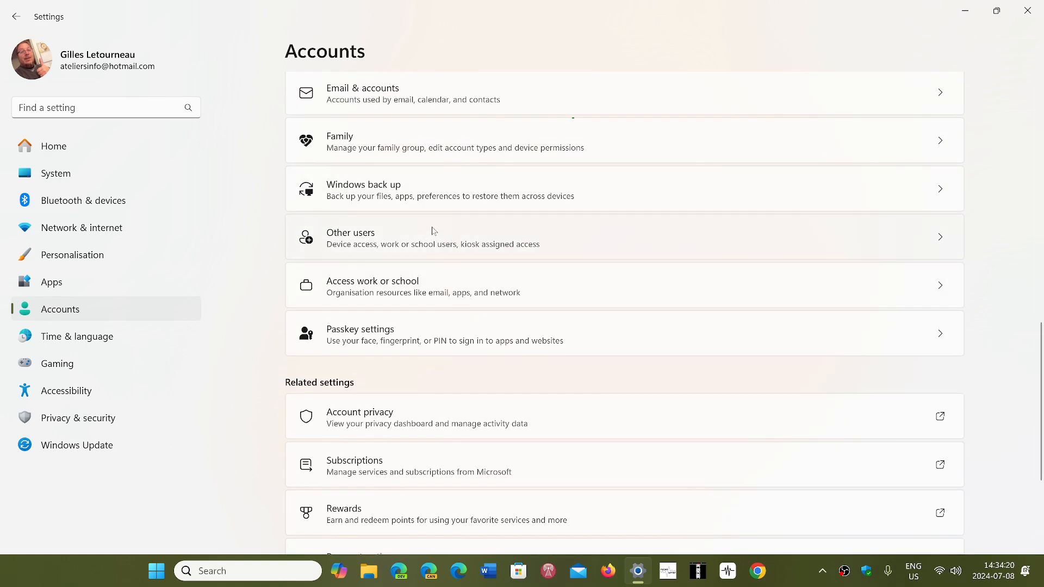
pyautogui.click(433, 237)
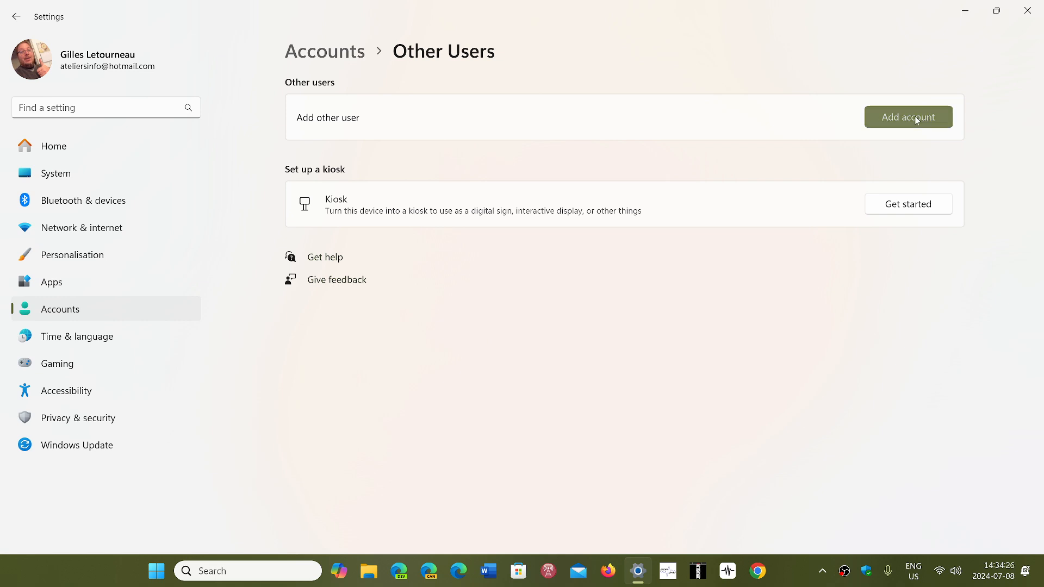
# - Add an account without sign-in information and without a Microsoft account, reaching 'Create a user for this PC'
pyautogui.click(908, 117)
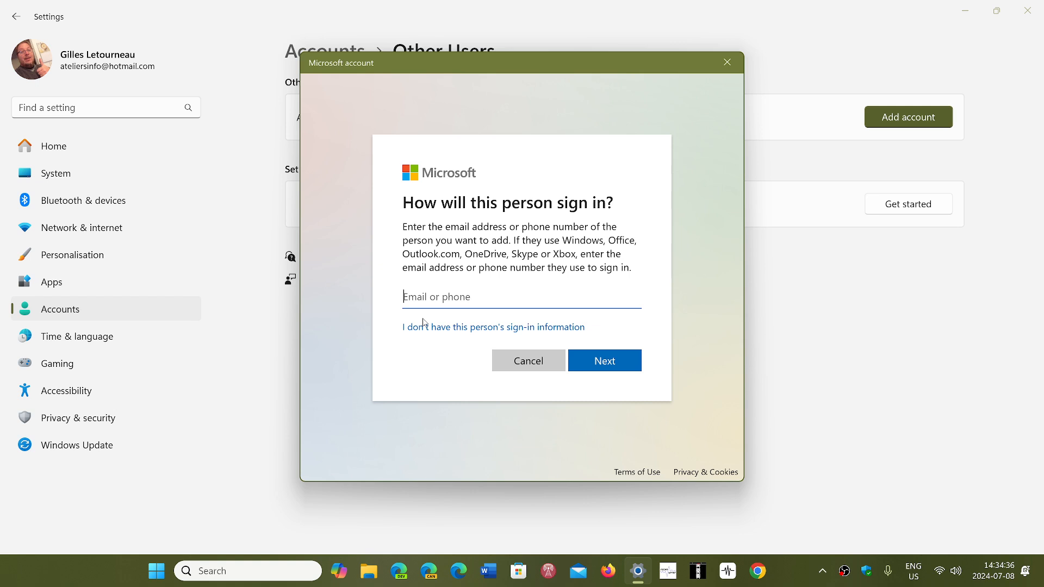
pyautogui.moveTo(530, 327)
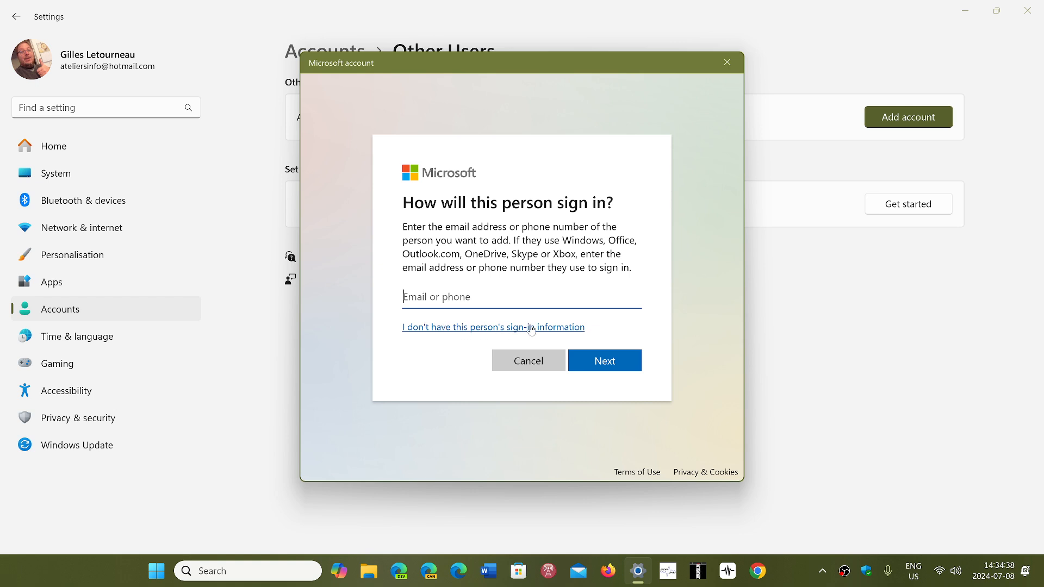
pyautogui.click(492, 327)
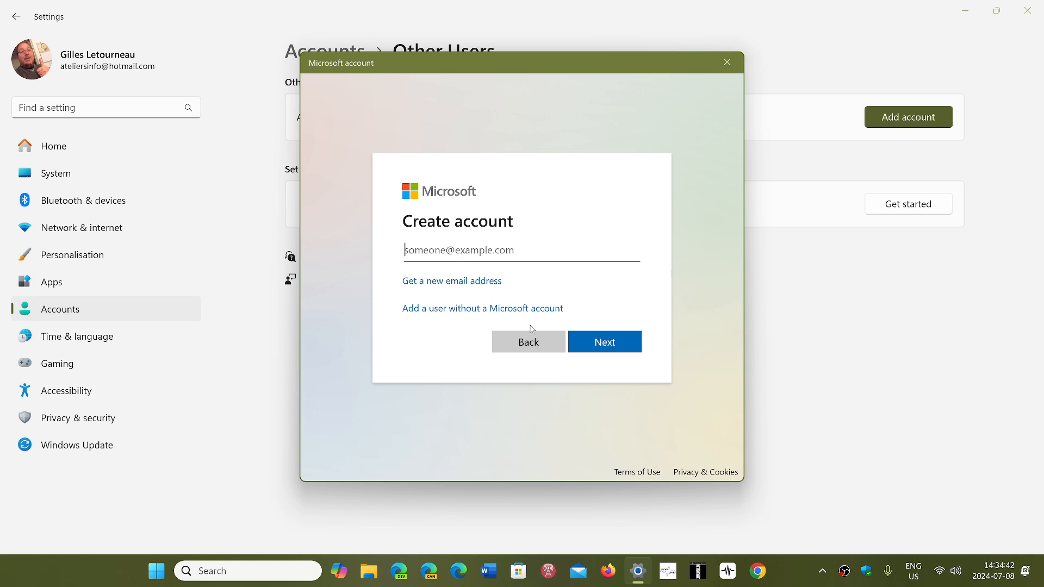
pyautogui.moveTo(424, 317)
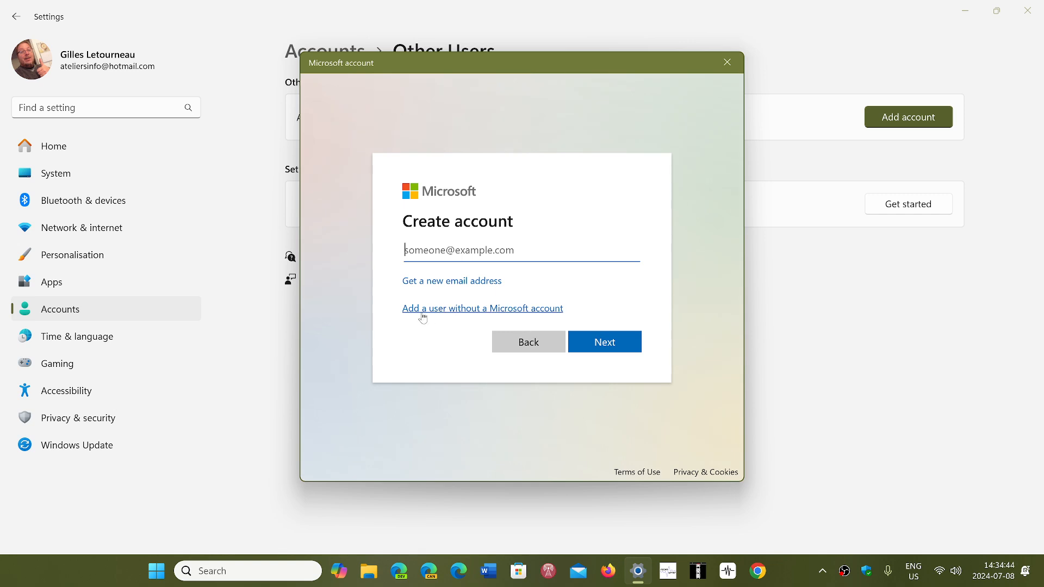
pyautogui.moveTo(543, 312)
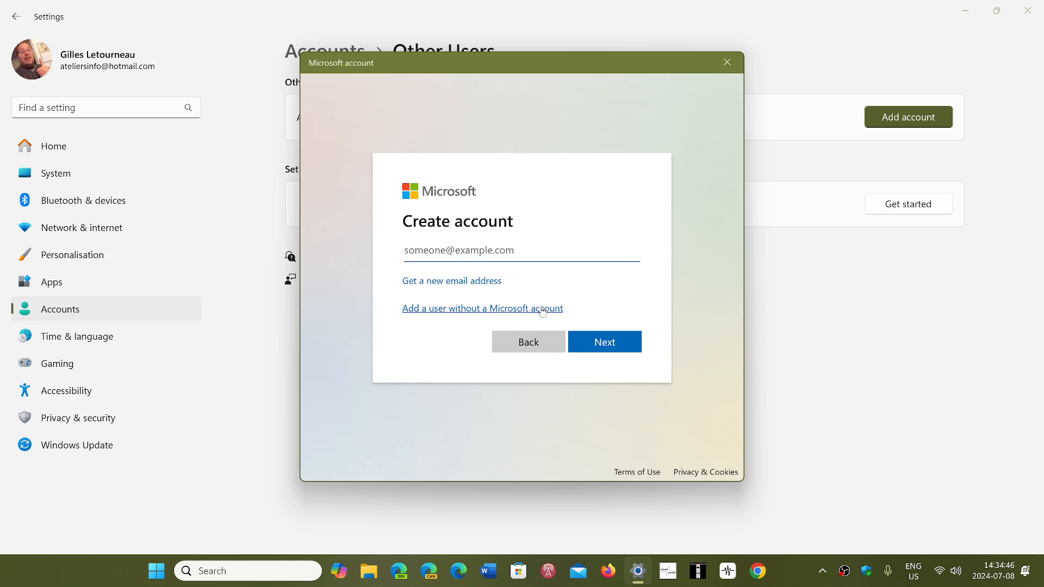
pyautogui.click(483, 308)
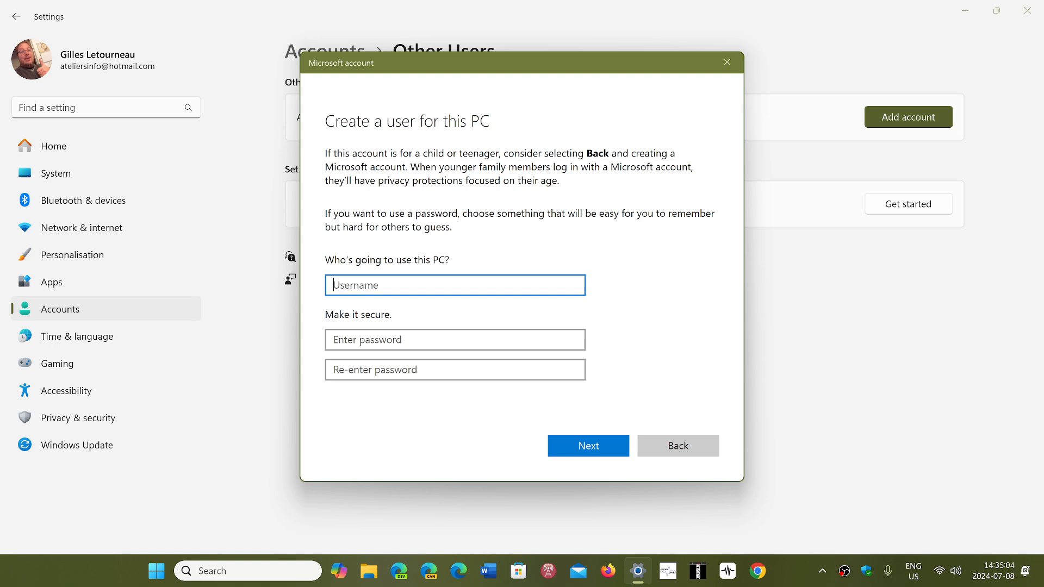
pyautogui.moveTo(58, 499)
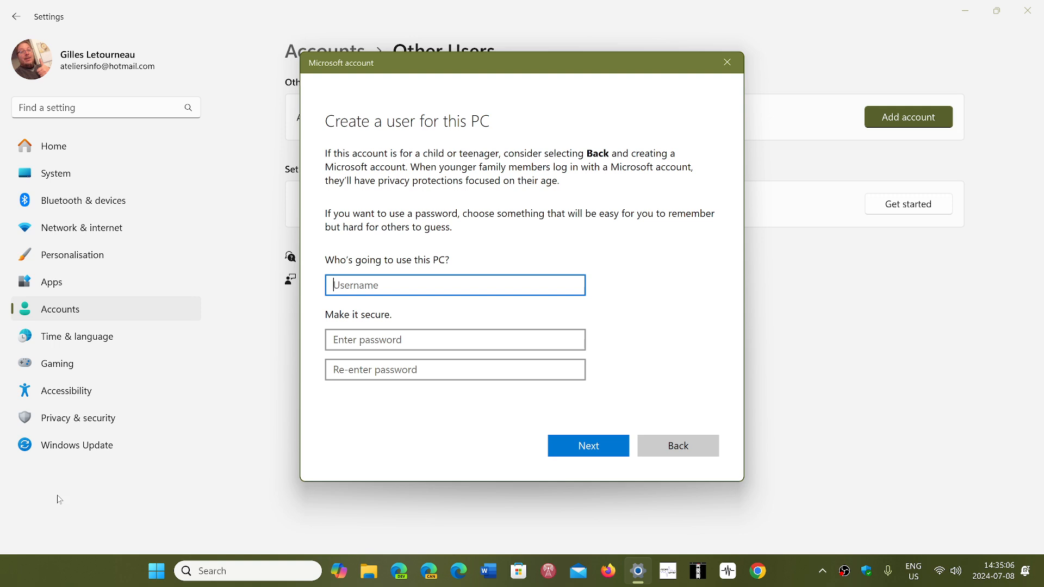
# - Bring up the Start menu over the unfilled local-user creation form
pyautogui.click(157, 571)
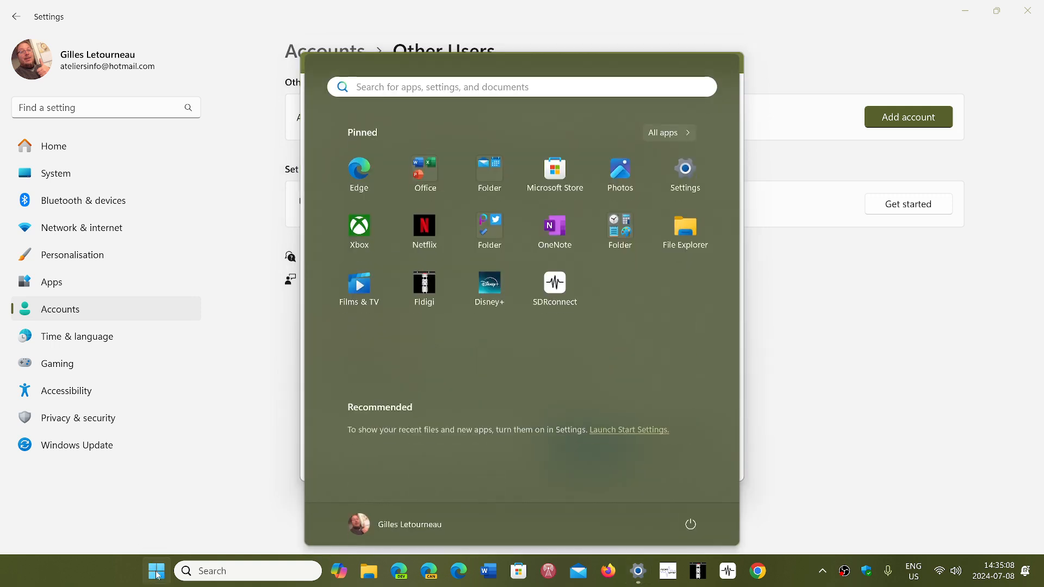
pyautogui.moveTo(368, 524)
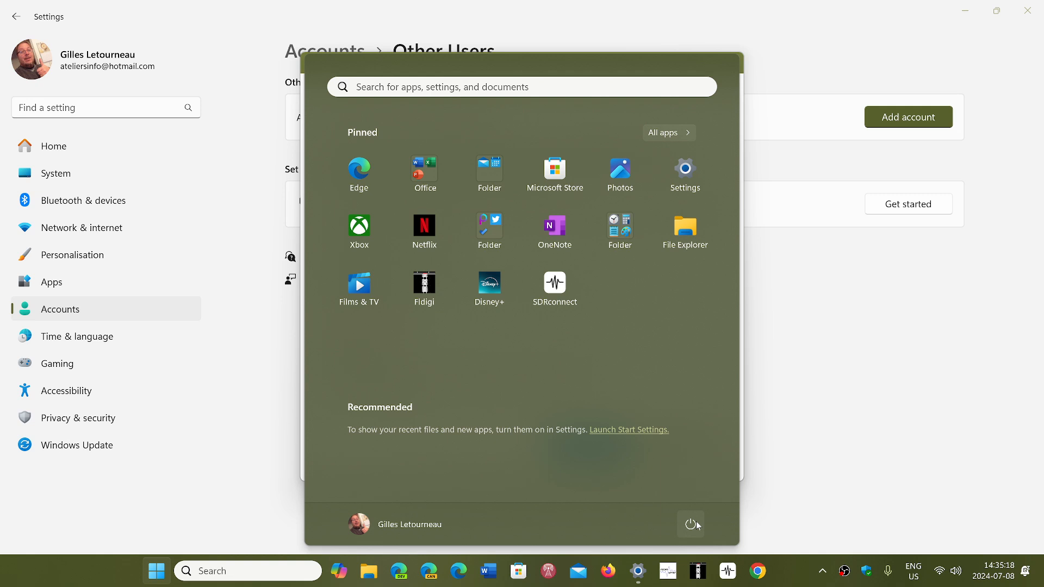
pyautogui.moveTo(691, 525)
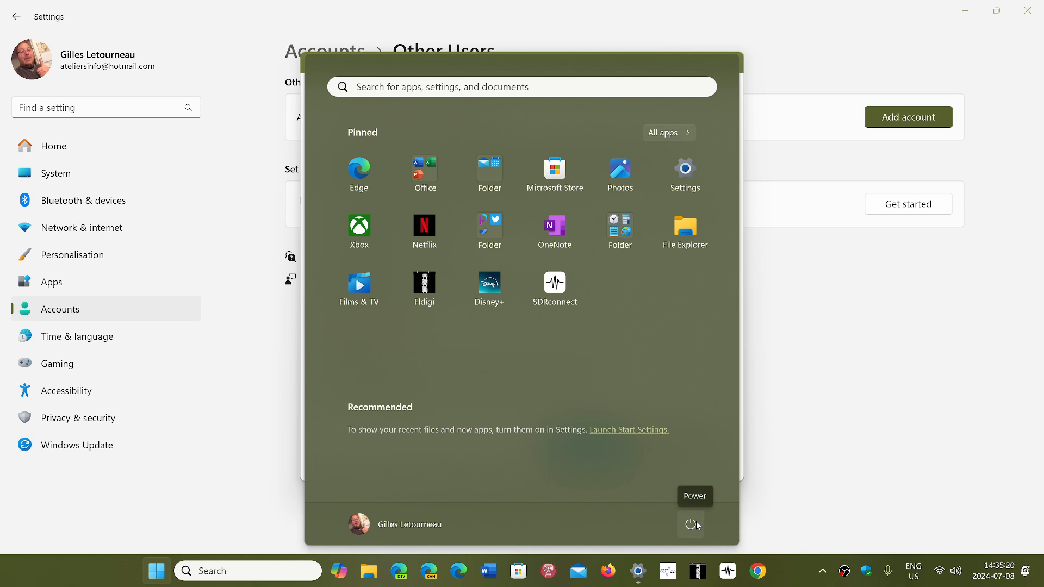
pyautogui.click(691, 525)
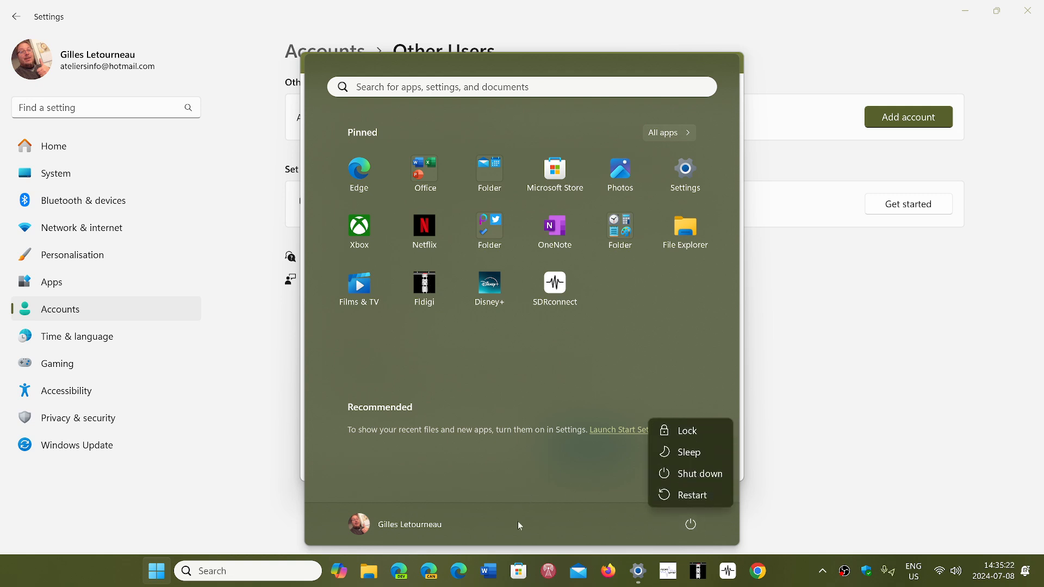
pyautogui.click(489, 482)
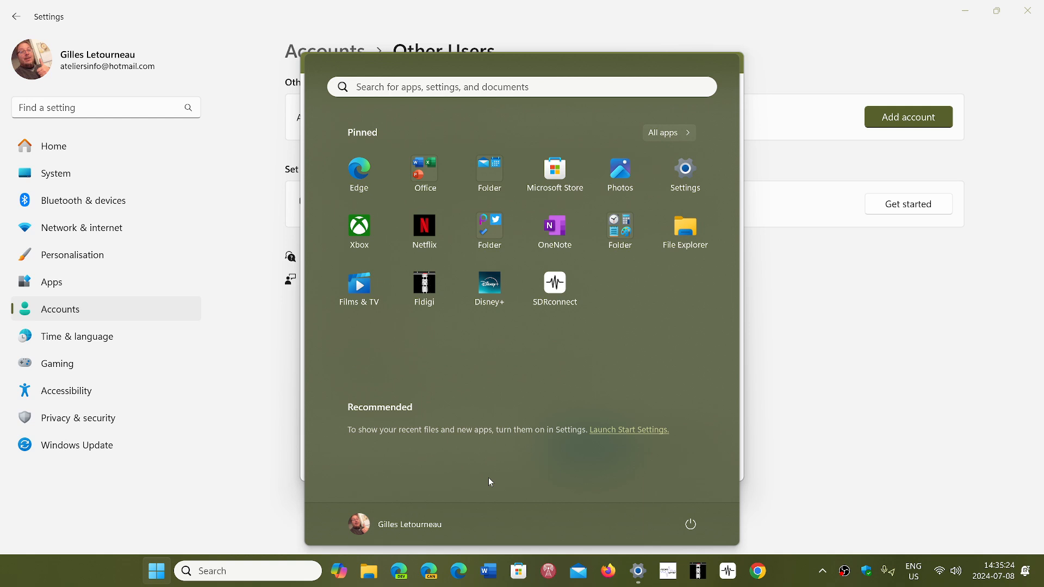
pyautogui.moveTo(901, 406)
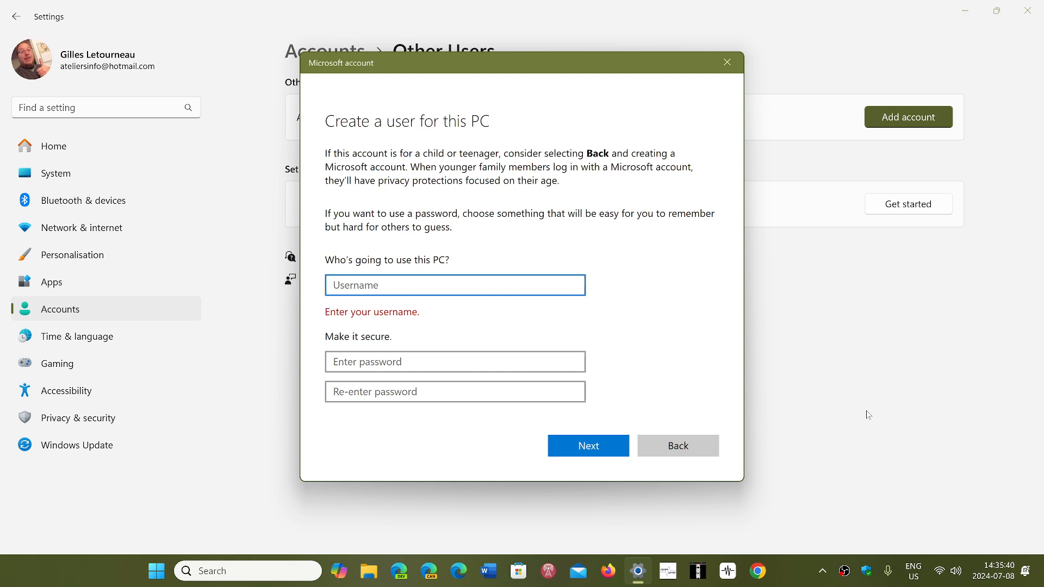
pyautogui.moveTo(680, 332)
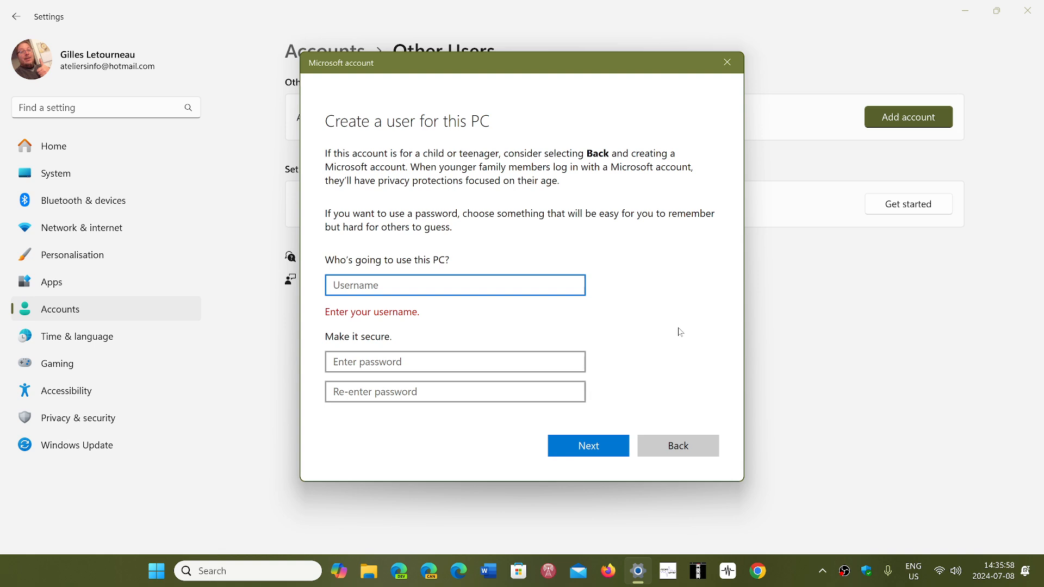
pyautogui.moveTo(656, 362)
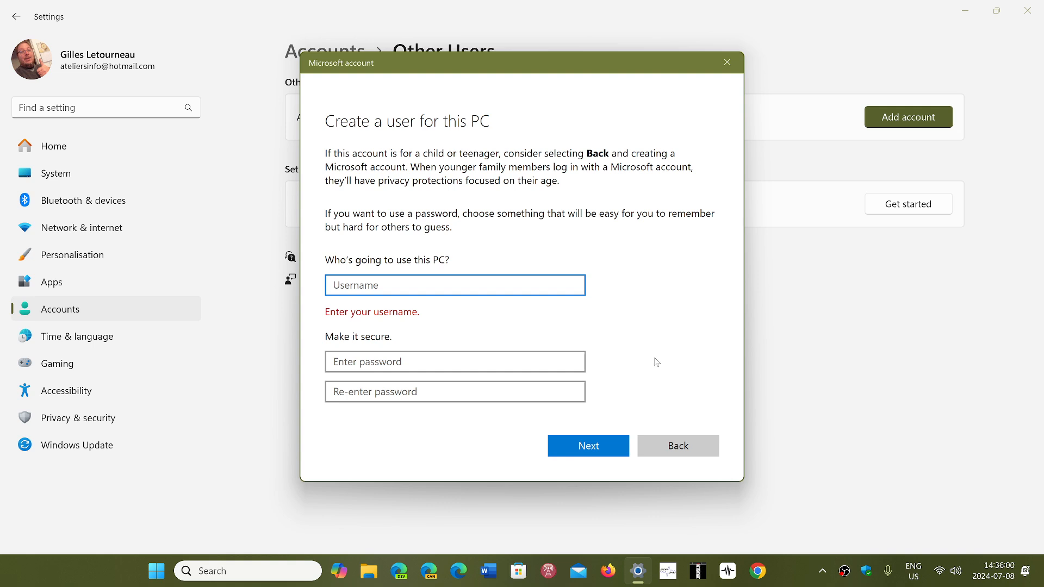
pyautogui.moveTo(609, 400)
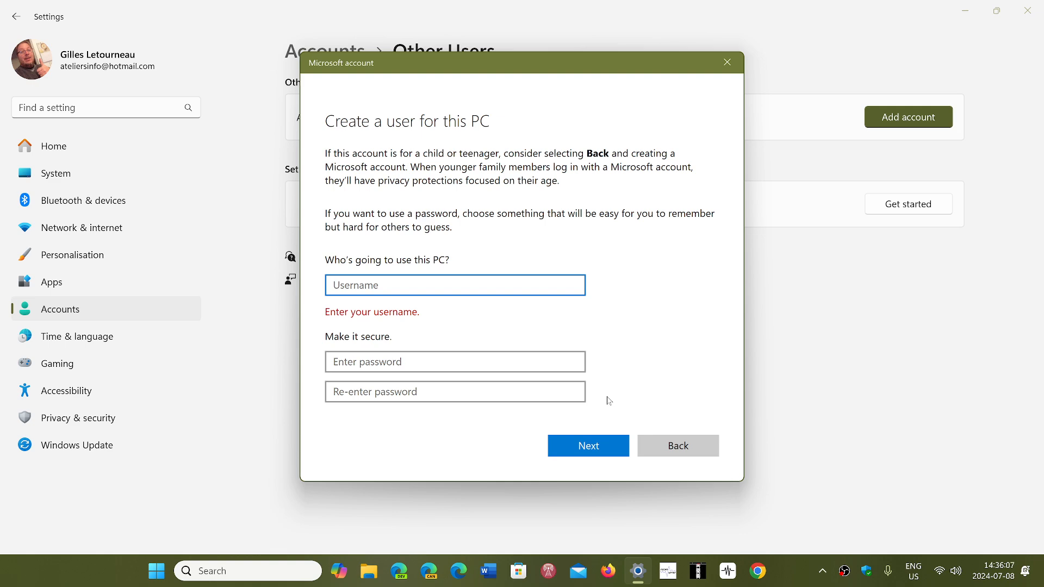
# - Dismiss the 'Create a user for this PC' dialog unfilled, returning to Other Users
pyautogui.click(727, 62)
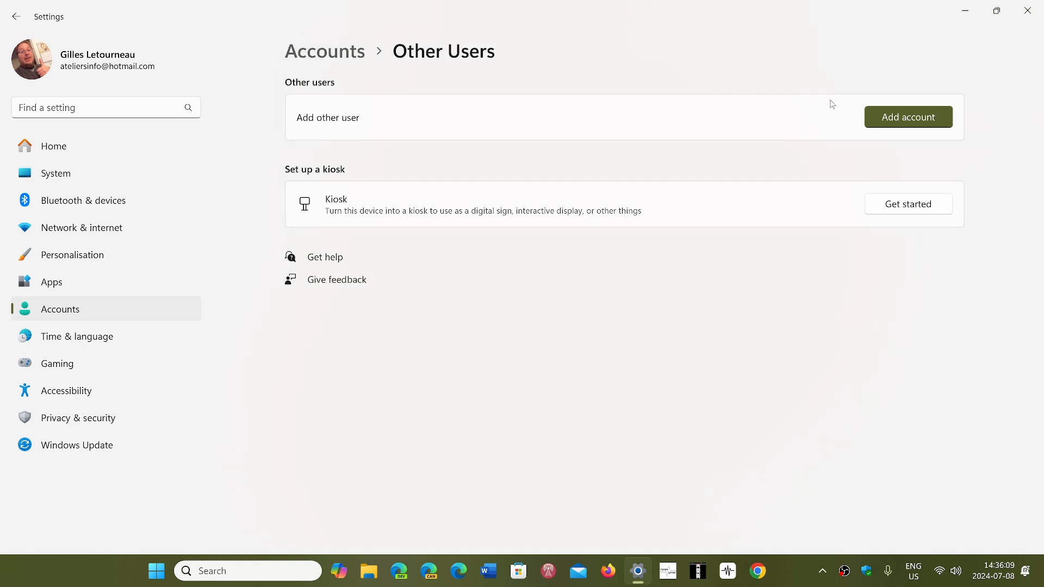